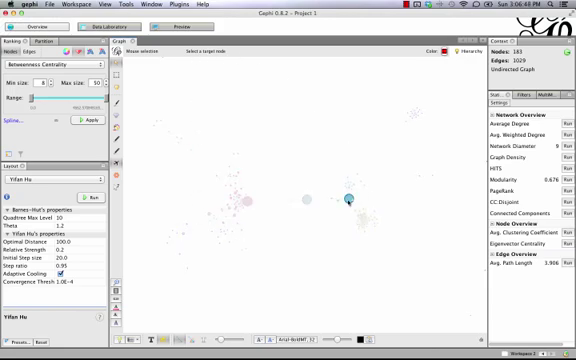
Select the target node to highlight the 5-step shortest path in red
{"action": "left_click", "coordinate": [349, 197]}
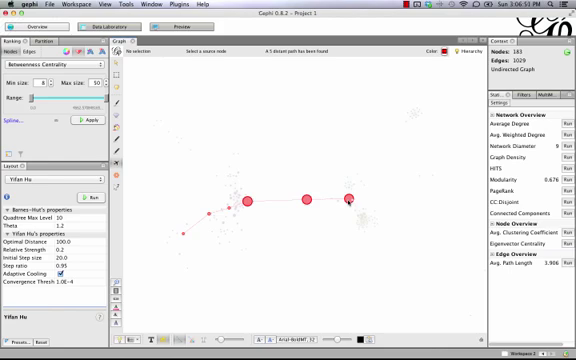